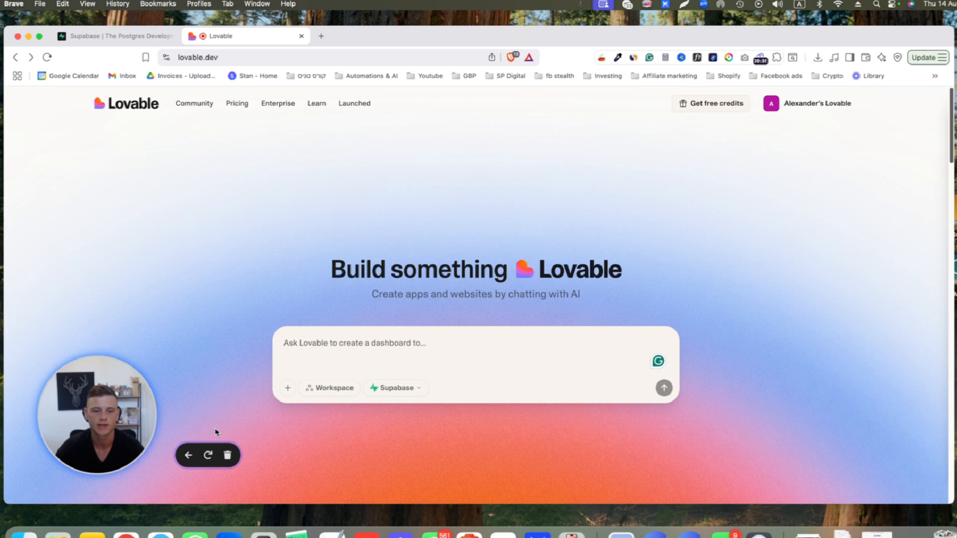
- Go to the supabase.com tab and sign in to the Supabase account
left_click(109, 36)
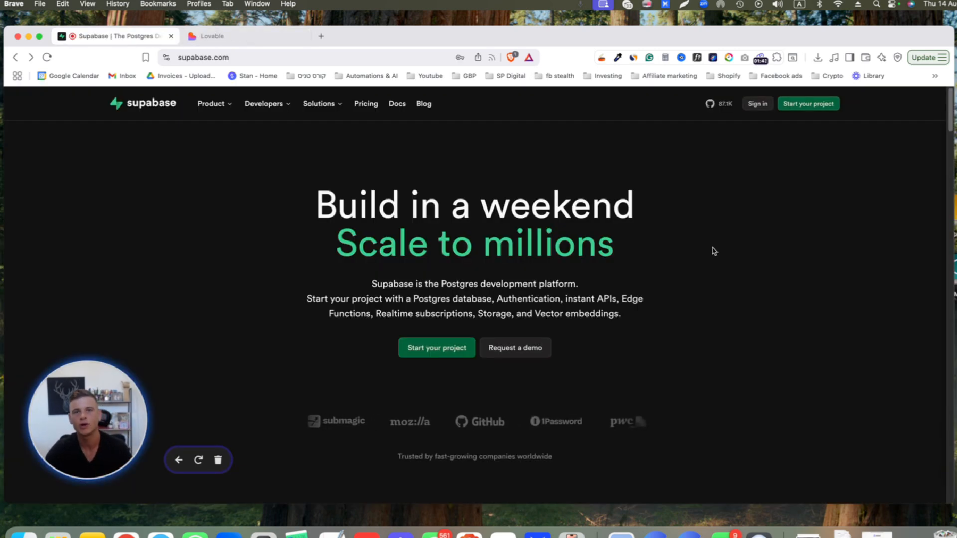
mouse_move(807, 104)
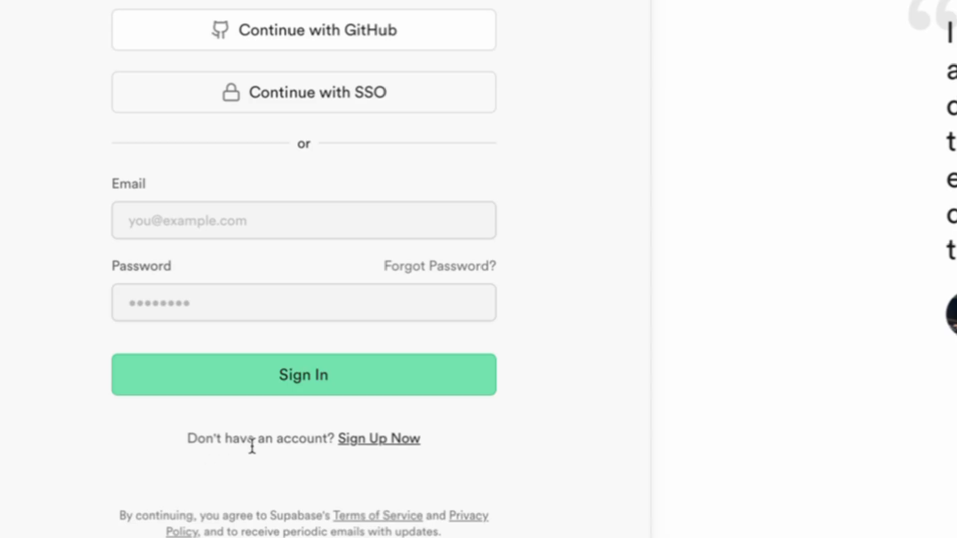
left_click(378, 438)
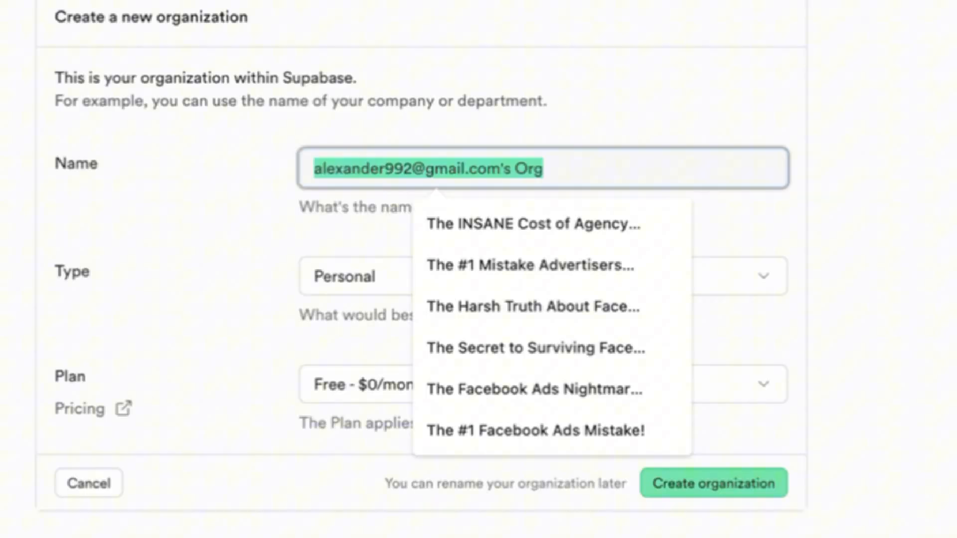
- Name the organization 'Test' with Personal type and the Free plan
type("Test")
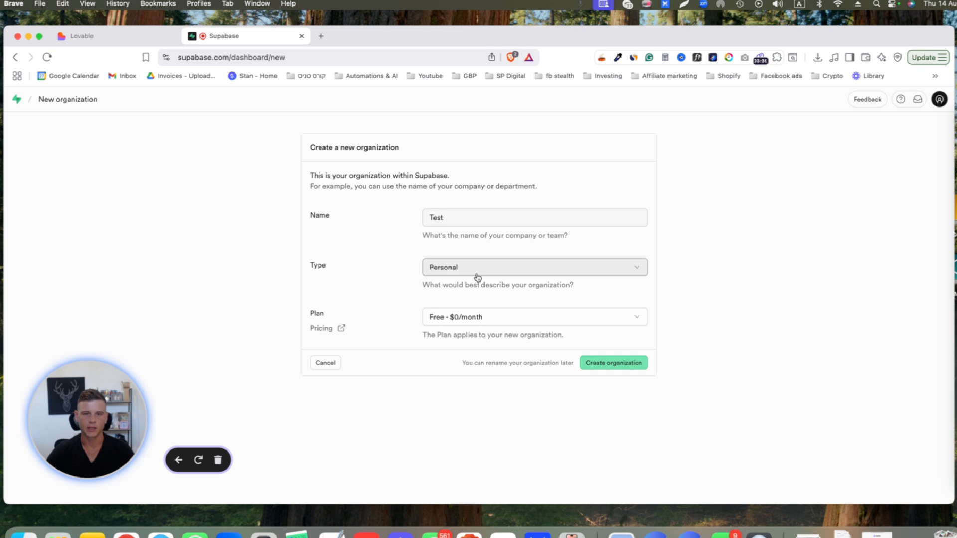
left_click(533, 267)
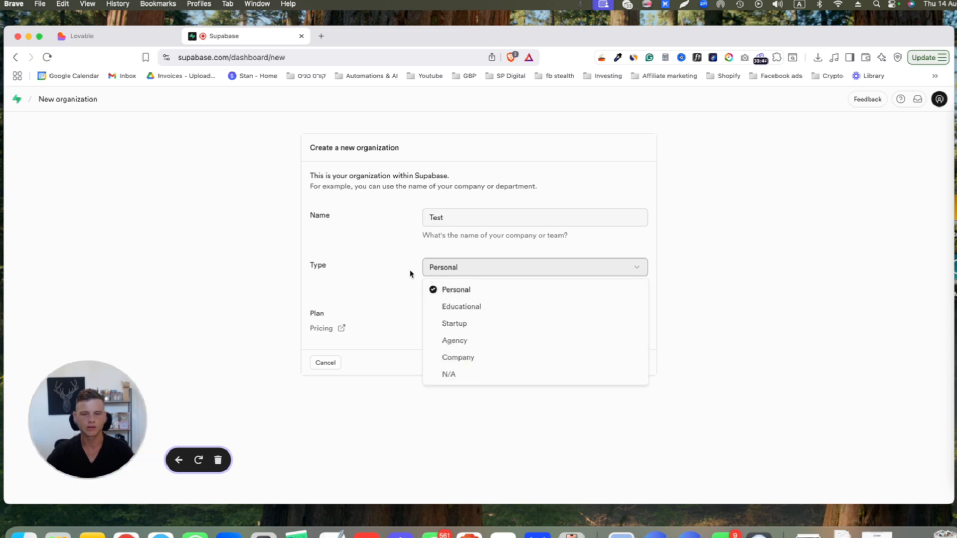
left_click(455, 289)
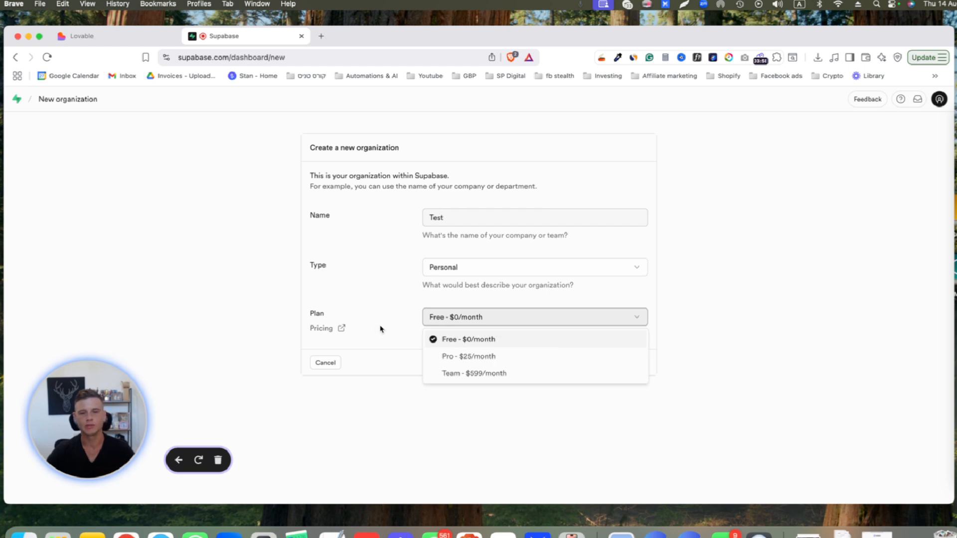
left_click(468, 339)
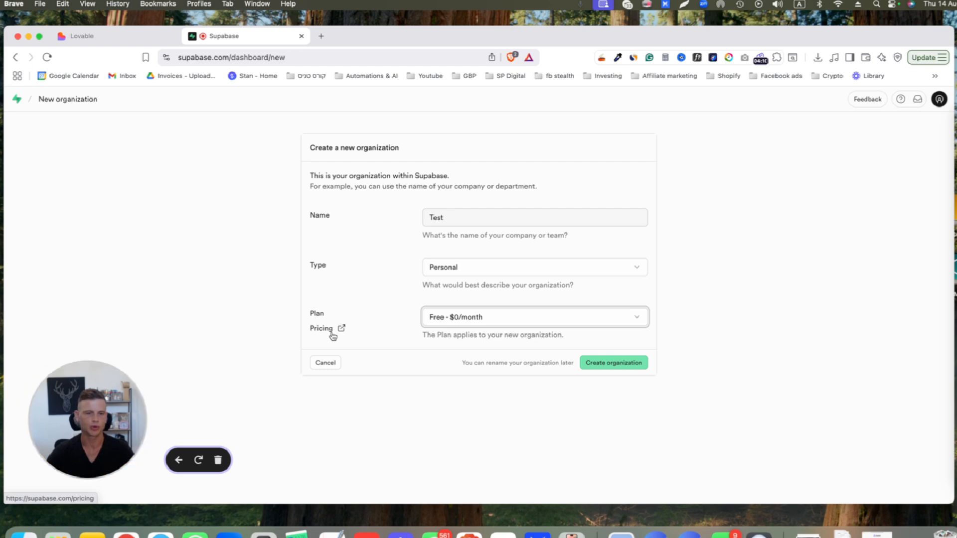
- Review plan pricing, then create the Test organization
left_click(328, 328)
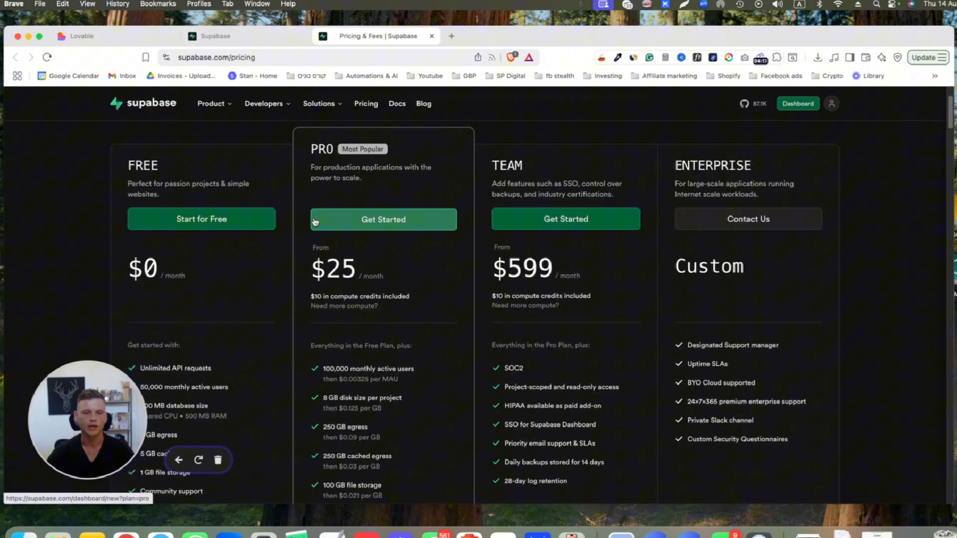
scroll("down", 3)
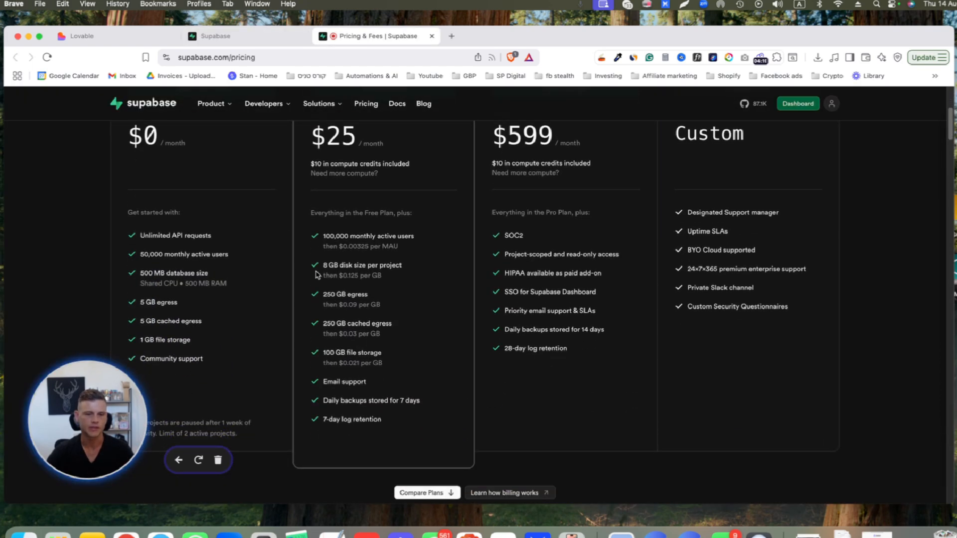
left_click(244, 36)
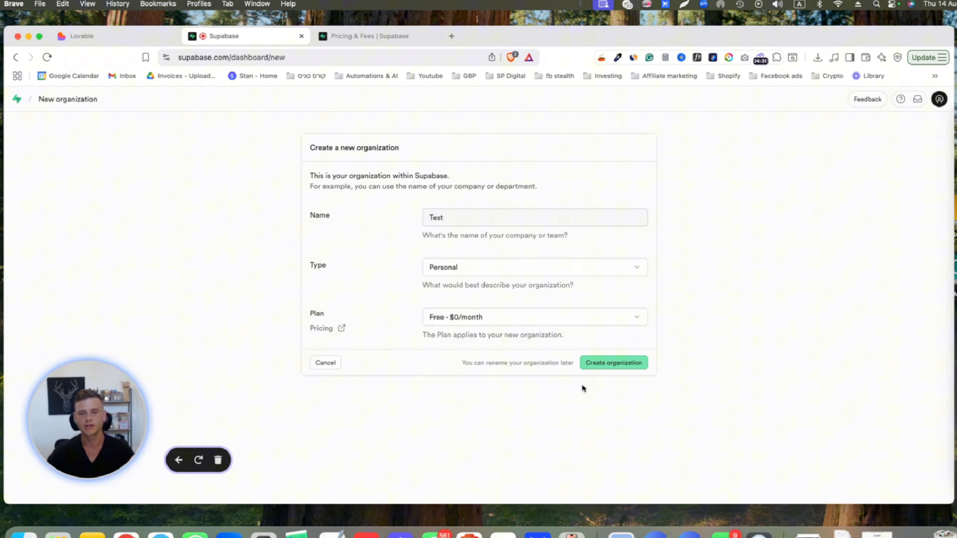
left_click(612, 362)
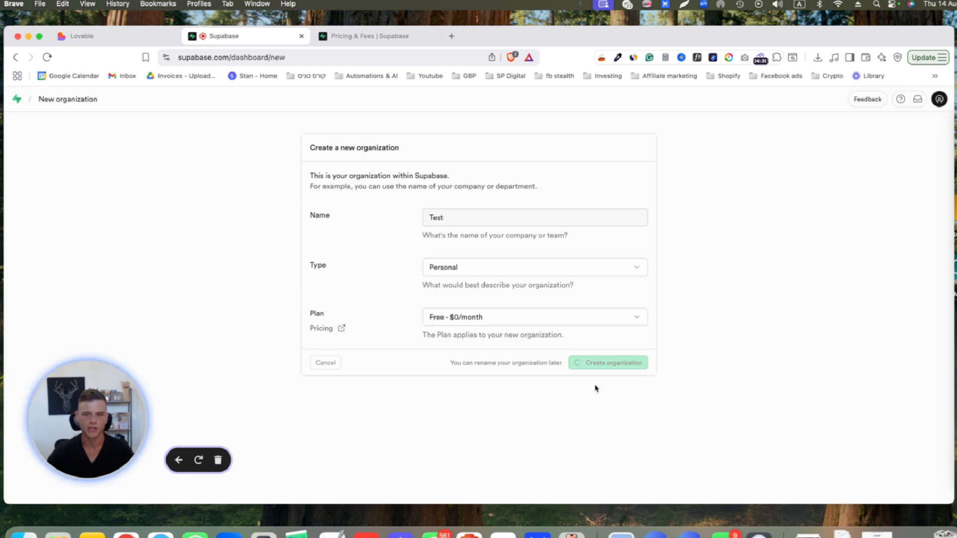
left_click(607, 362)
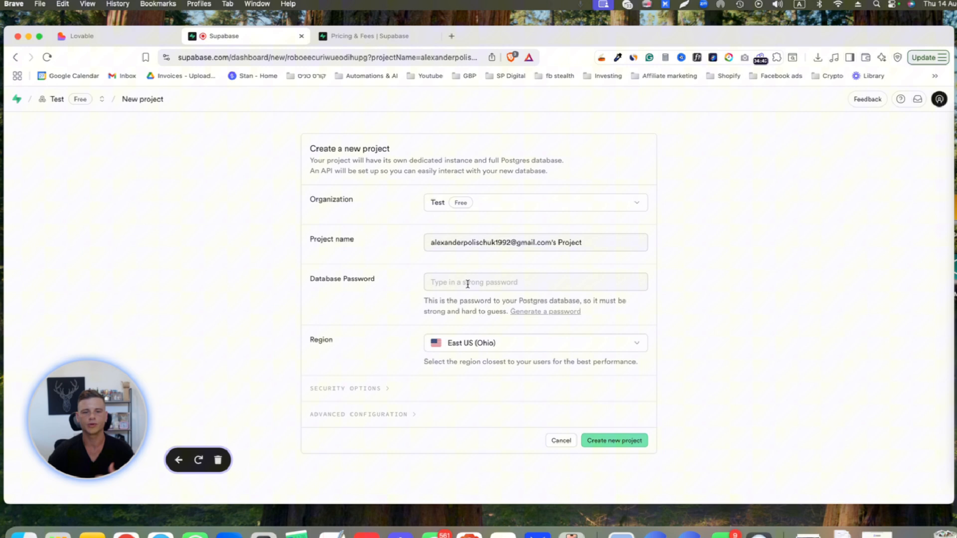
mouse_move(433, 318)
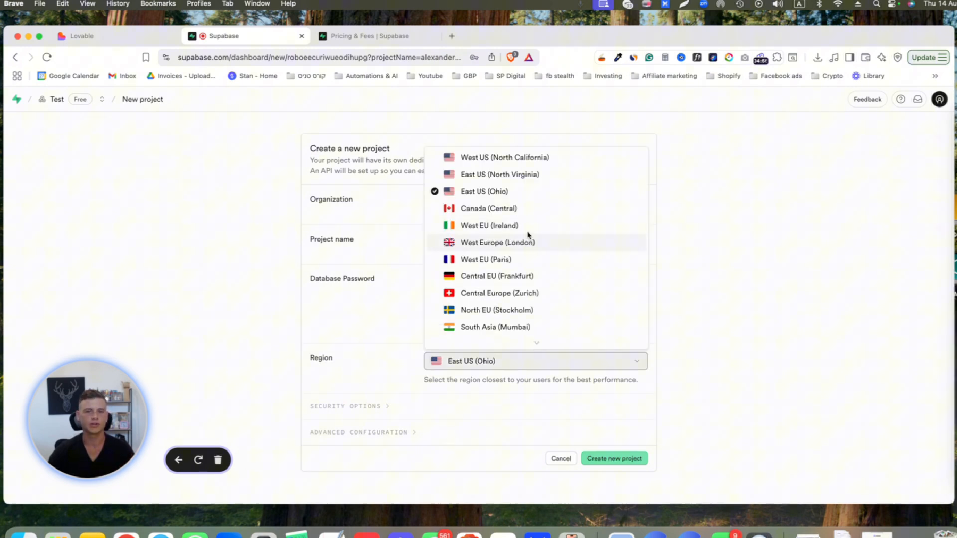
mouse_move(537, 166)
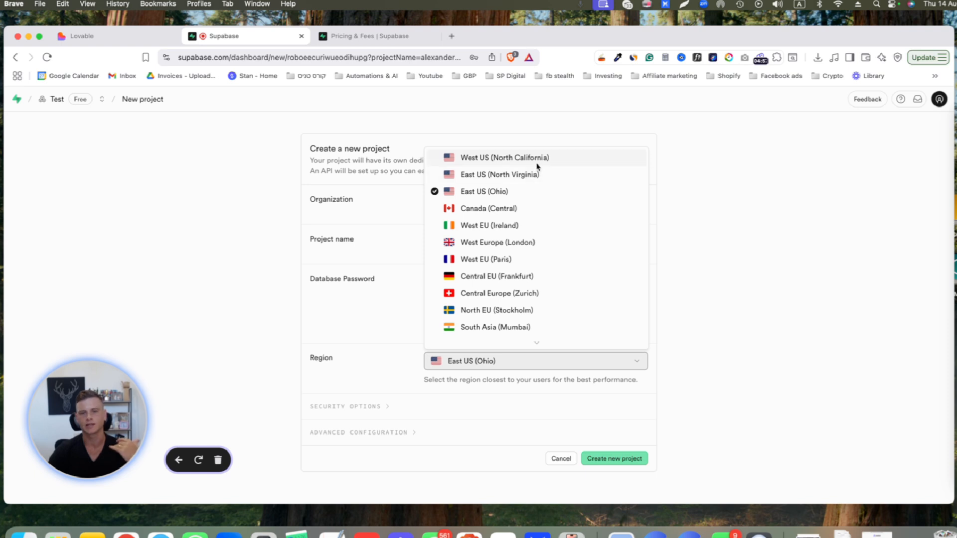
- Host the project in West US (North California) and create it
left_click(503, 158)
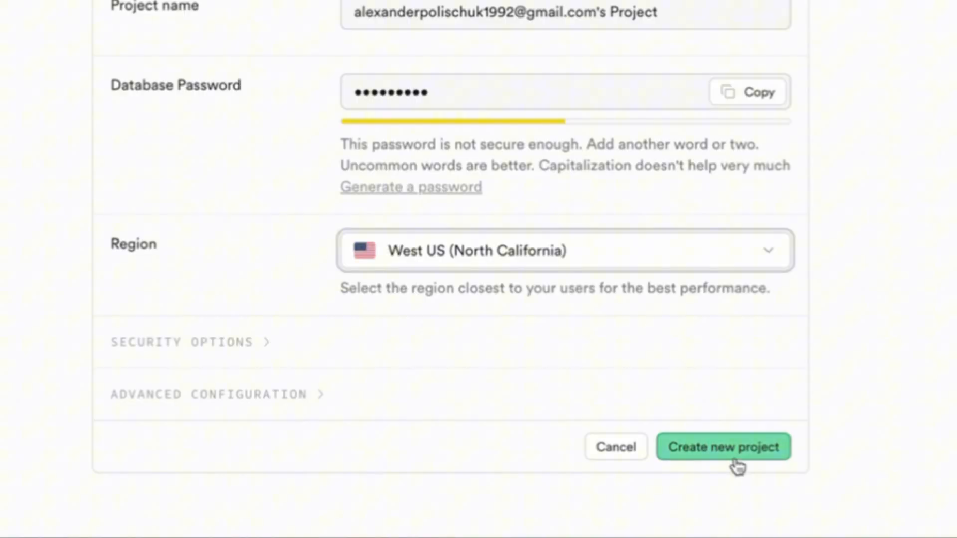
left_click(723, 447)
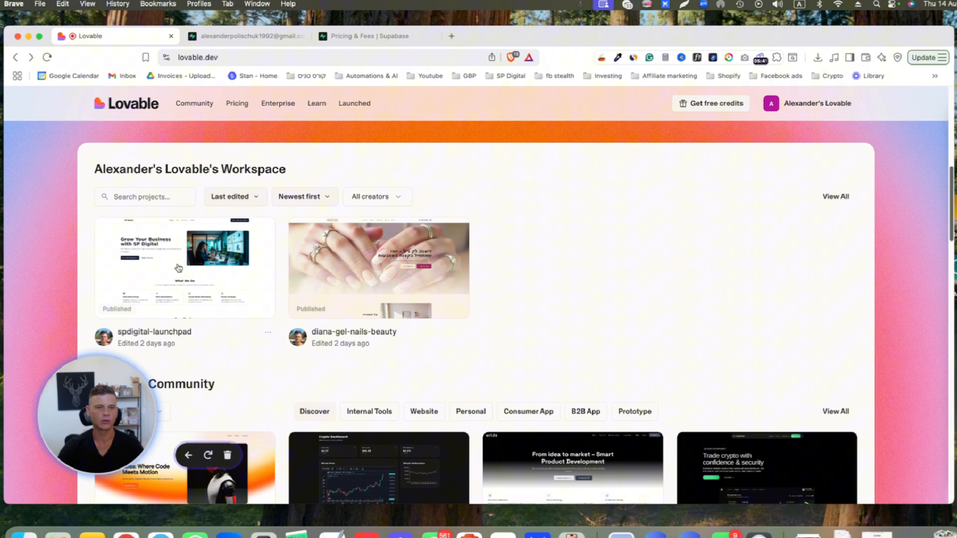
- Open the spdigital-launchpad project card in Lovable
left_click(184, 267)
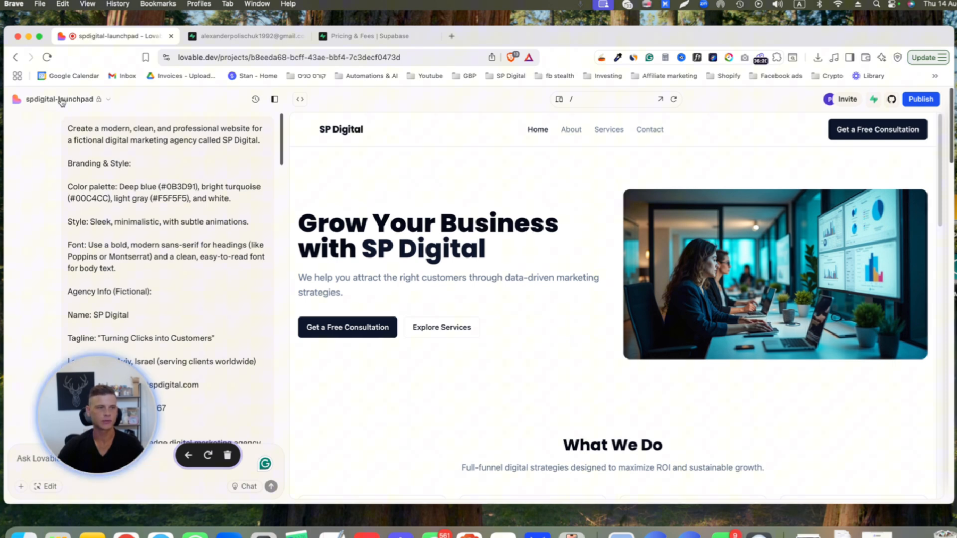
mouse_move(50, 246)
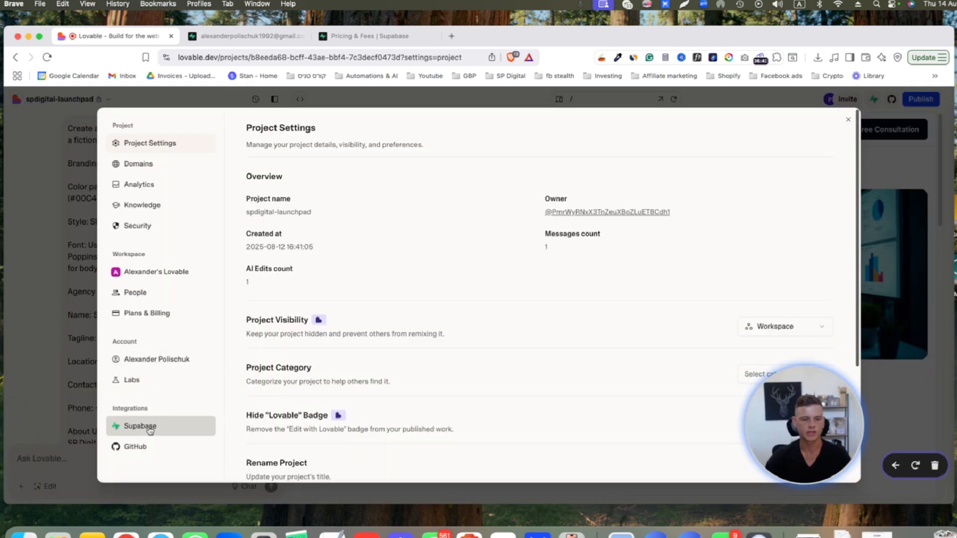
- Connect Supabase and authorize Lovable on the Test organization
left_click(139, 426)
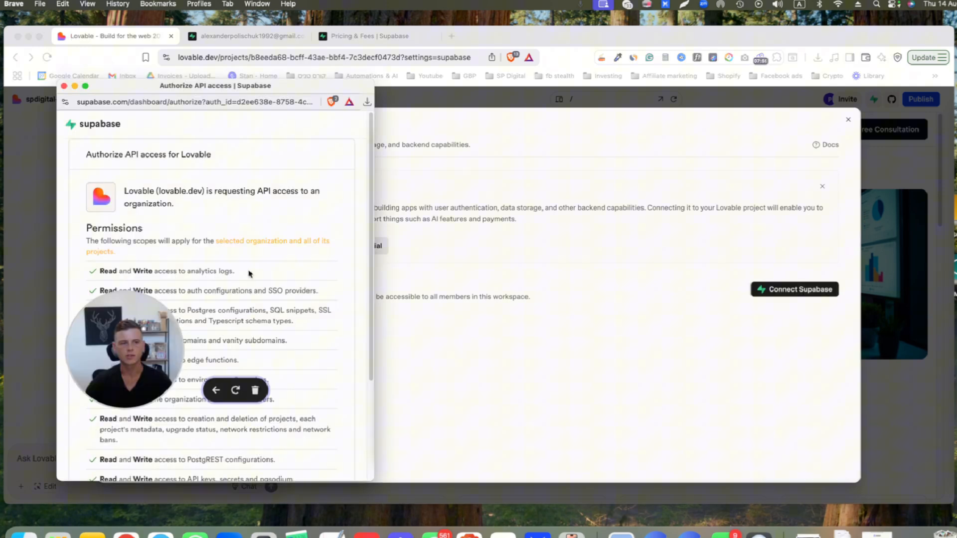
scroll("up", 3)
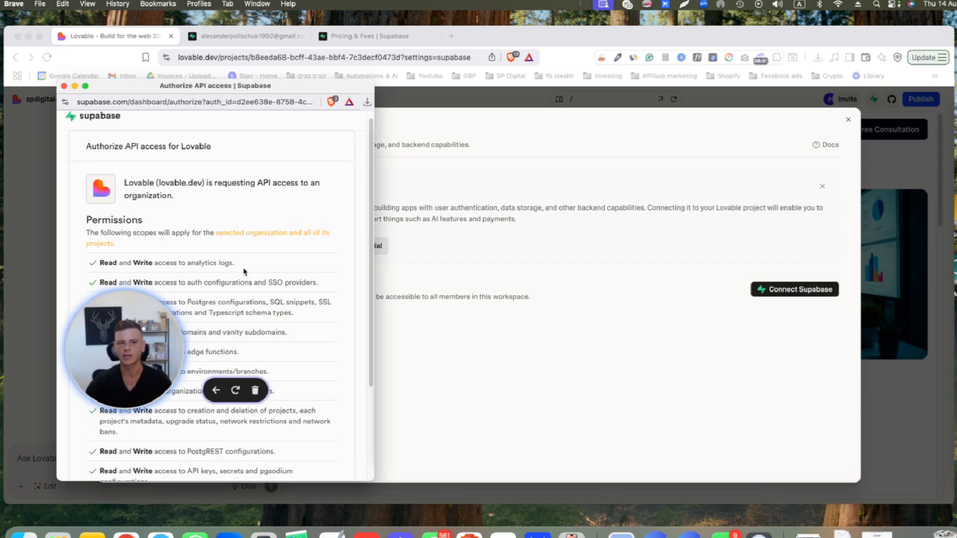
scroll("down", 3)
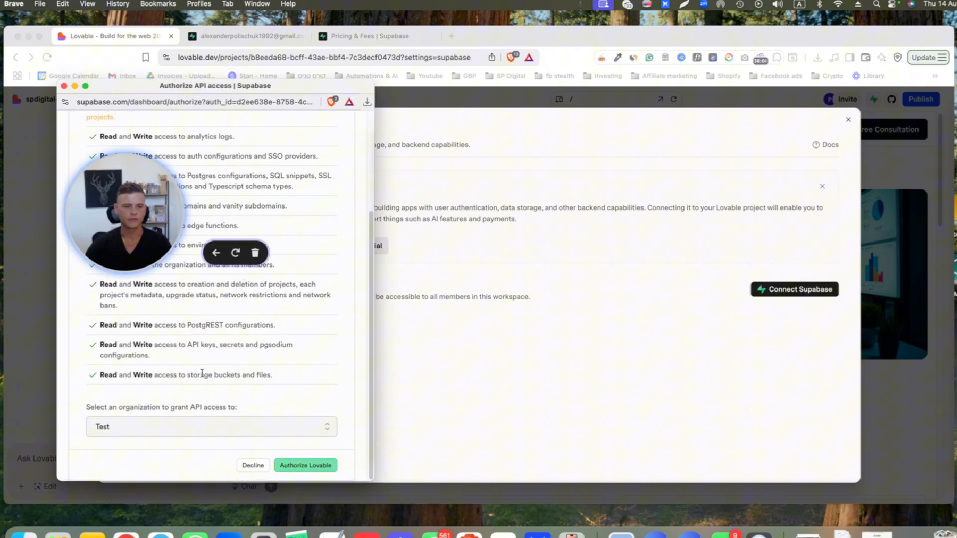
left_click(211, 426)
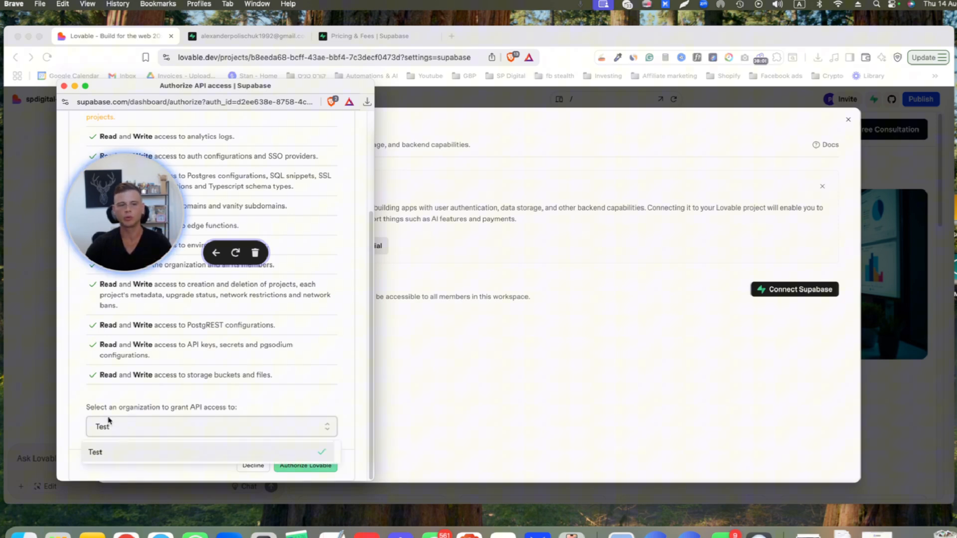
left_click(94, 451)
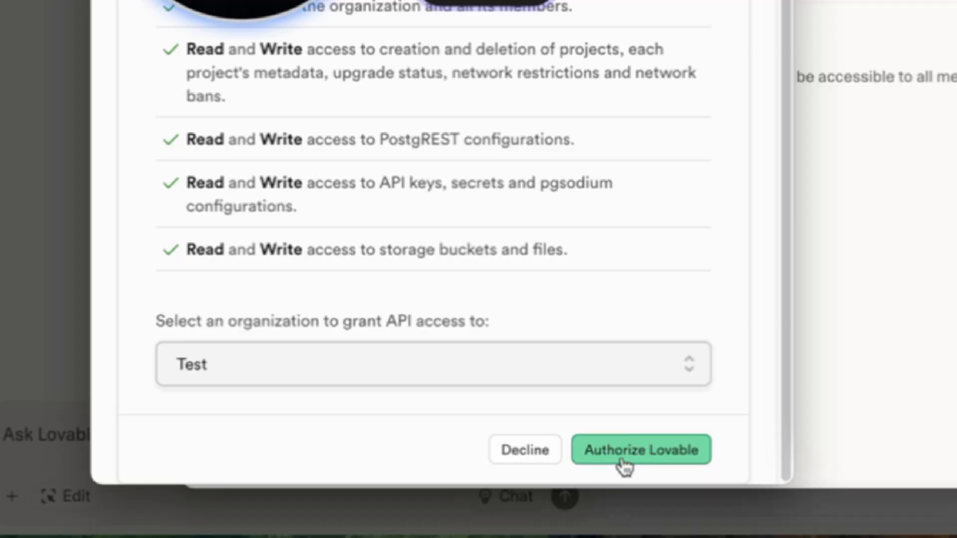
left_click(640, 449)
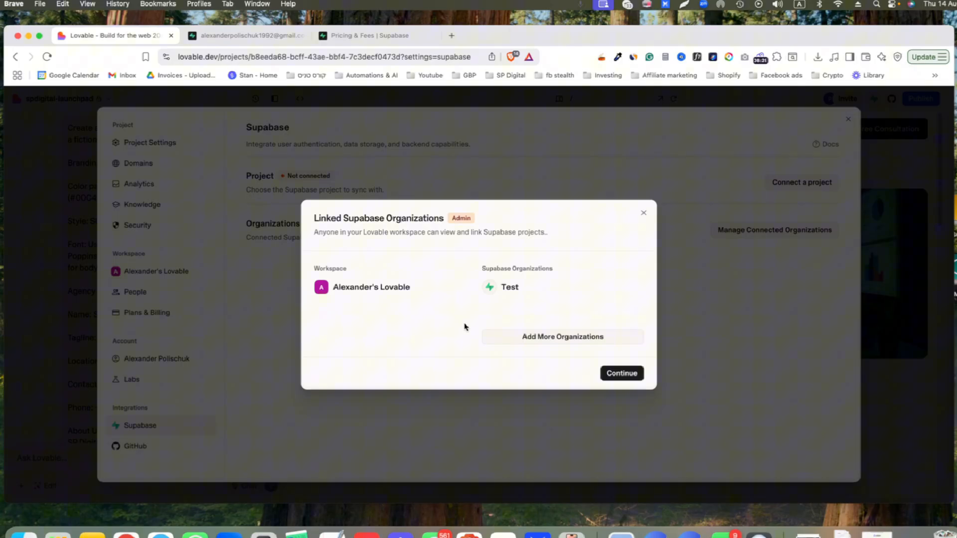
mouse_move(539, 341)
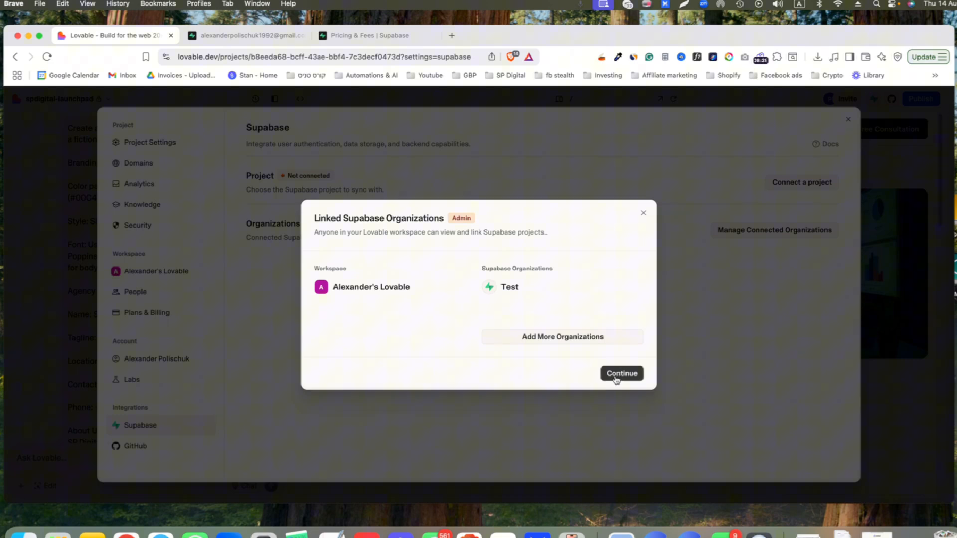
- Continue past Linked Supabase Organizations to connect, then close settings
left_click(620, 373)
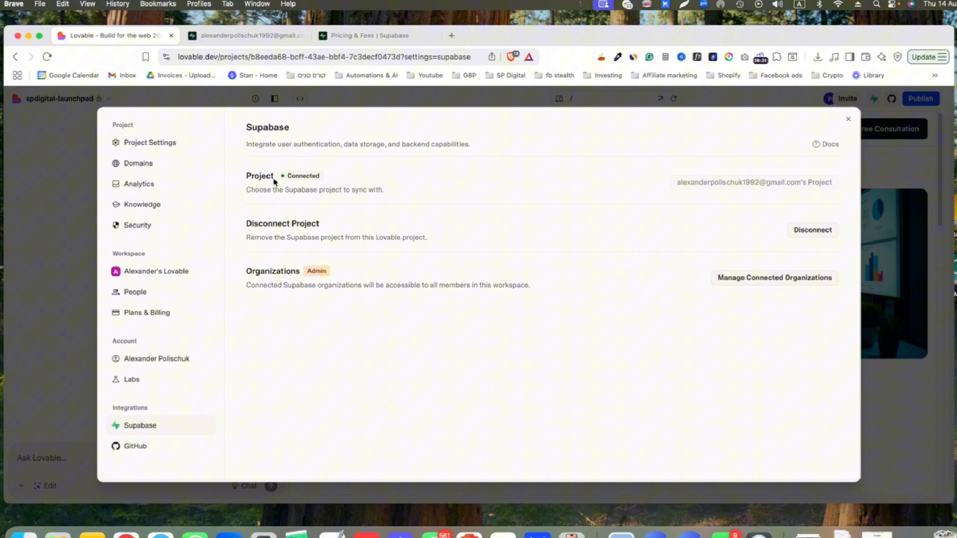
mouse_move(671, 210)
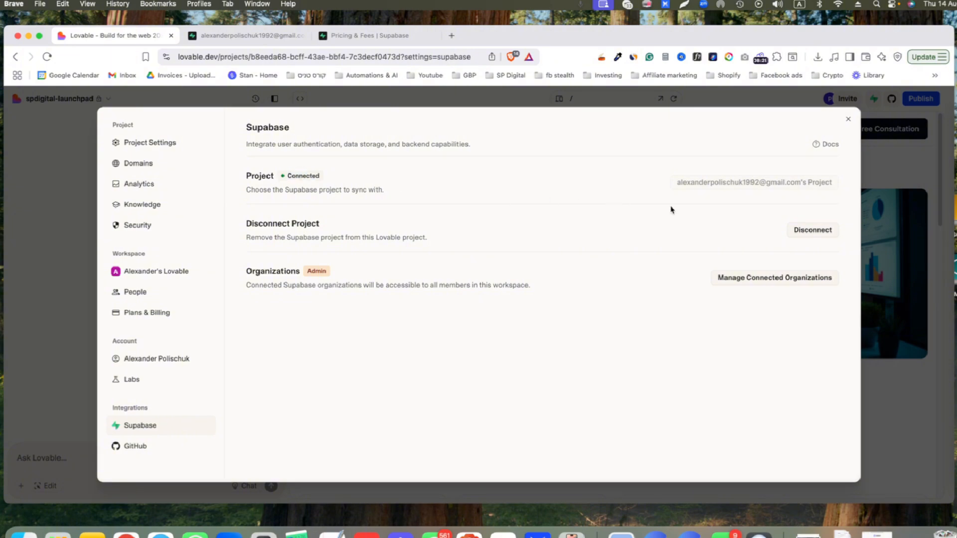
left_click(848, 119)
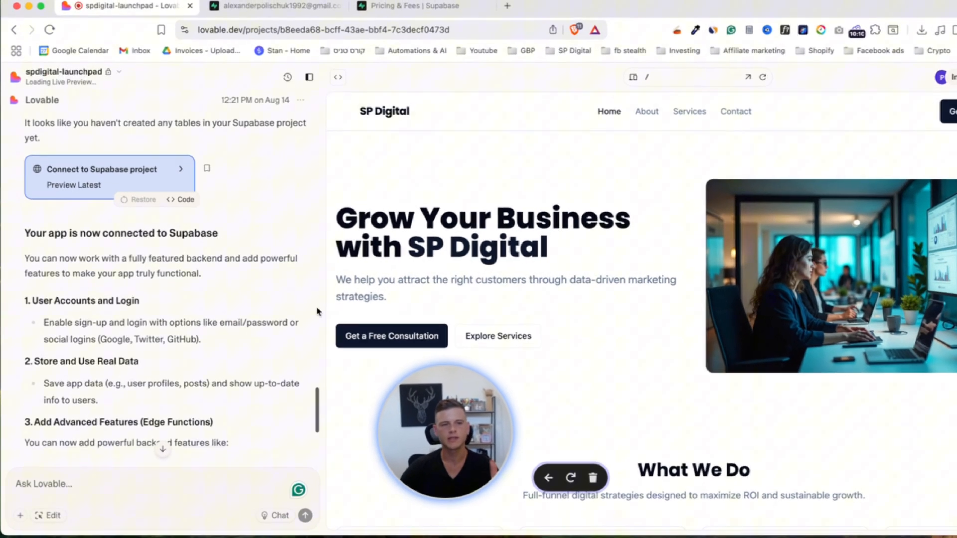